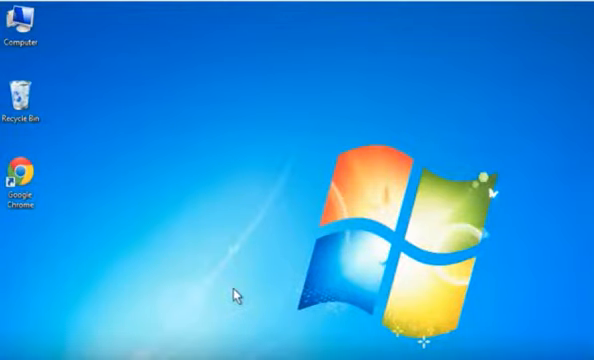
right_click(20, 190)
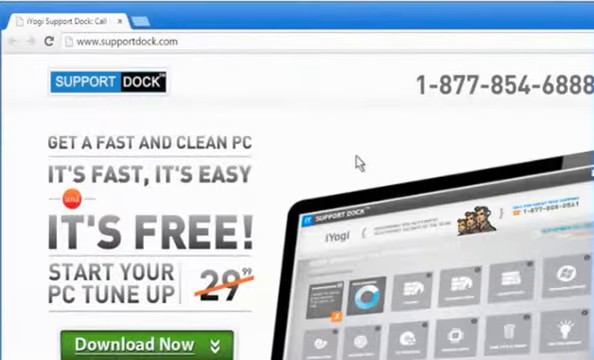
type("www.flickr")
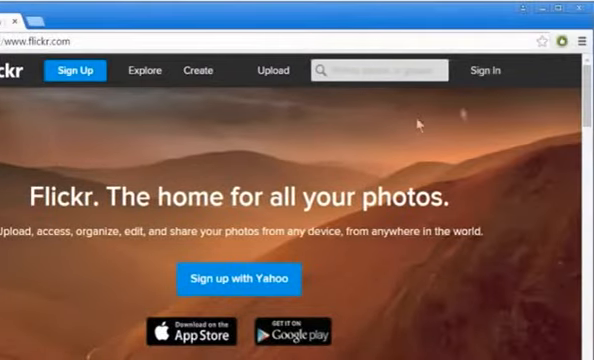
Step: Sign in to Flickr with the Yahoo username and password
left_click(240, 280)
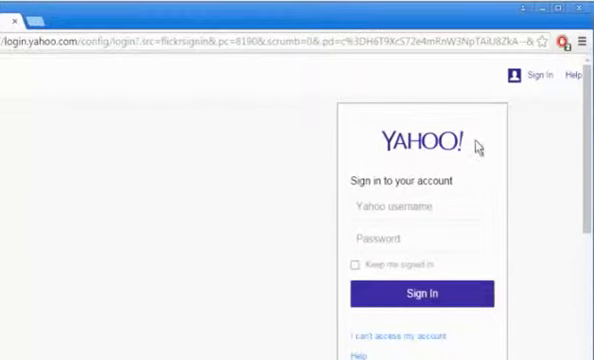
left_click(410, 208)
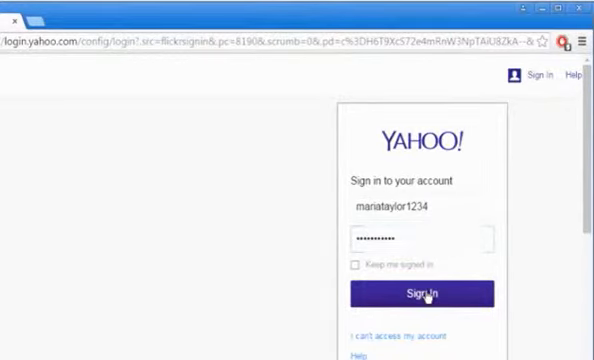
left_click(422, 294)
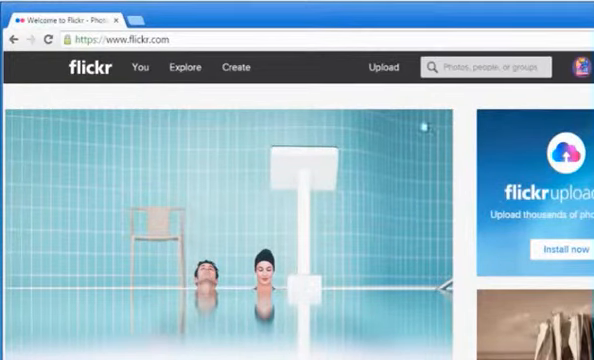
Step: Start an upload and choose image 03 from the Pictures library
left_click(378, 68)
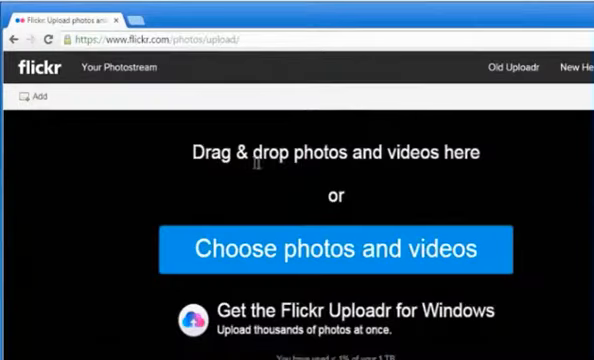
mouse_move(440, 160)
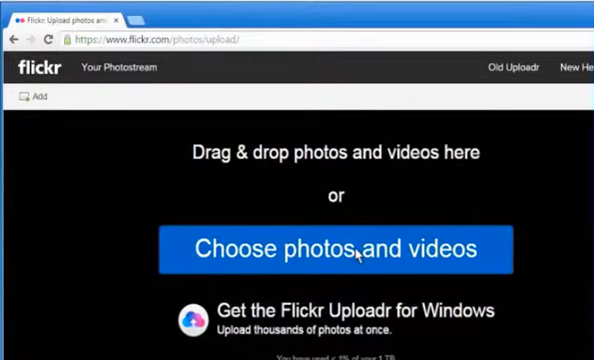
left_click(338, 248)
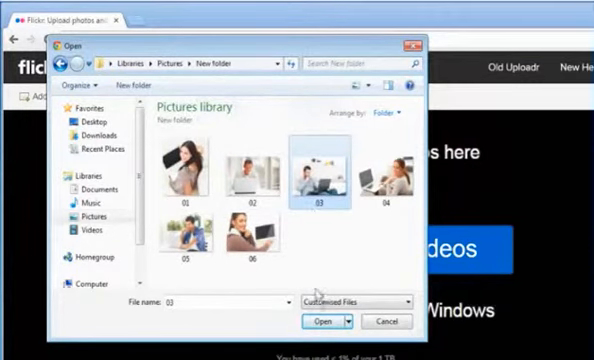
left_click(322, 320)
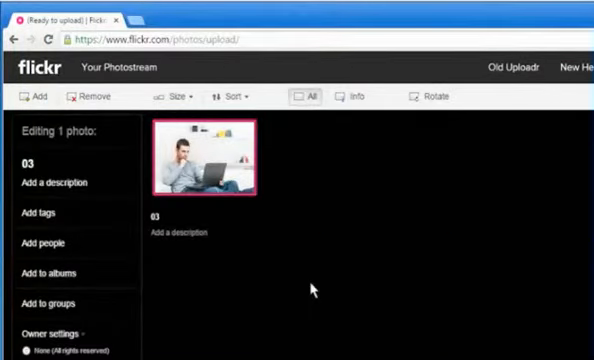
Step: Title the photo 'With Laptop' and describe it as 'Man working on laptop'
type("With L")
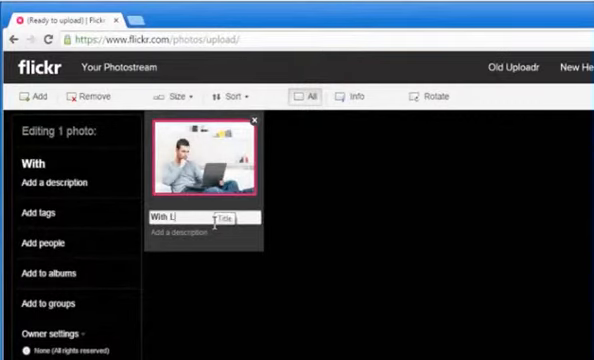
type("Man working on laptop")
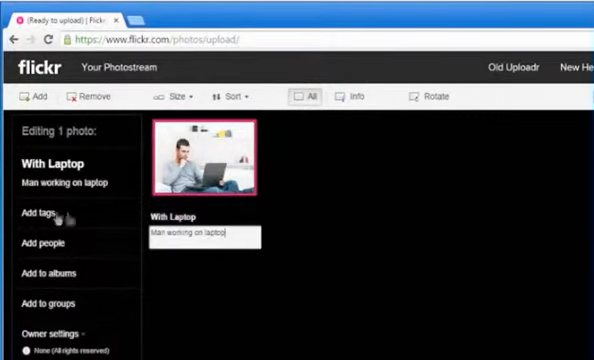
Step: Tag the photo 'Laptop Work'
left_click(36, 212)
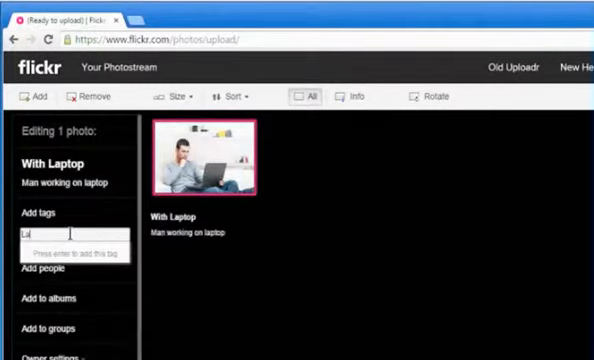
type("Laptop Wo")
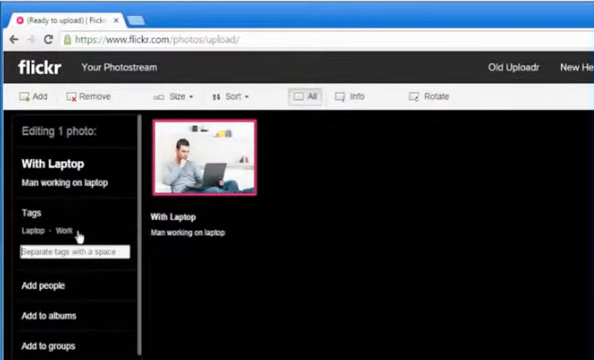
scroll("down", 3)
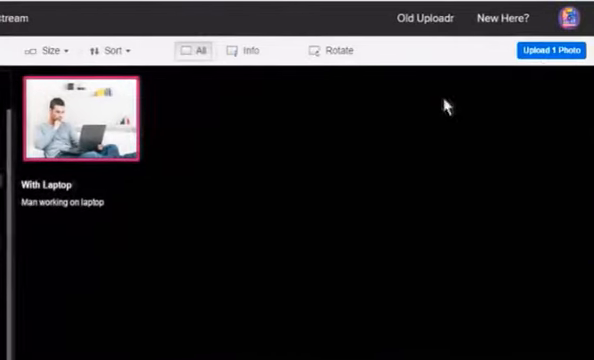
Step: Upload the photo publicly to the photostream and confirm
left_click(548, 50)
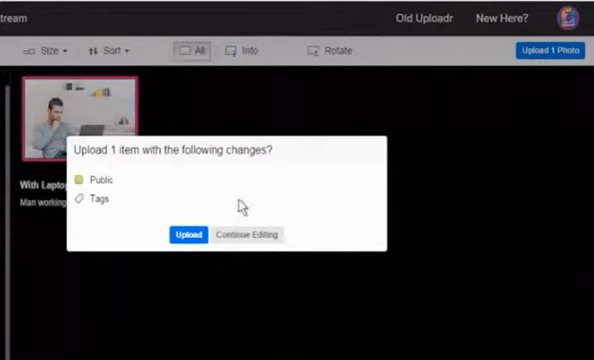
left_click(186, 234)
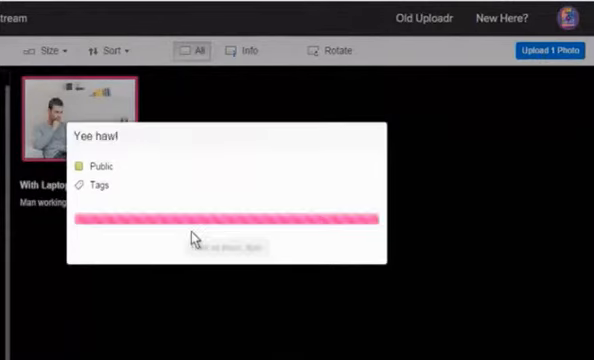